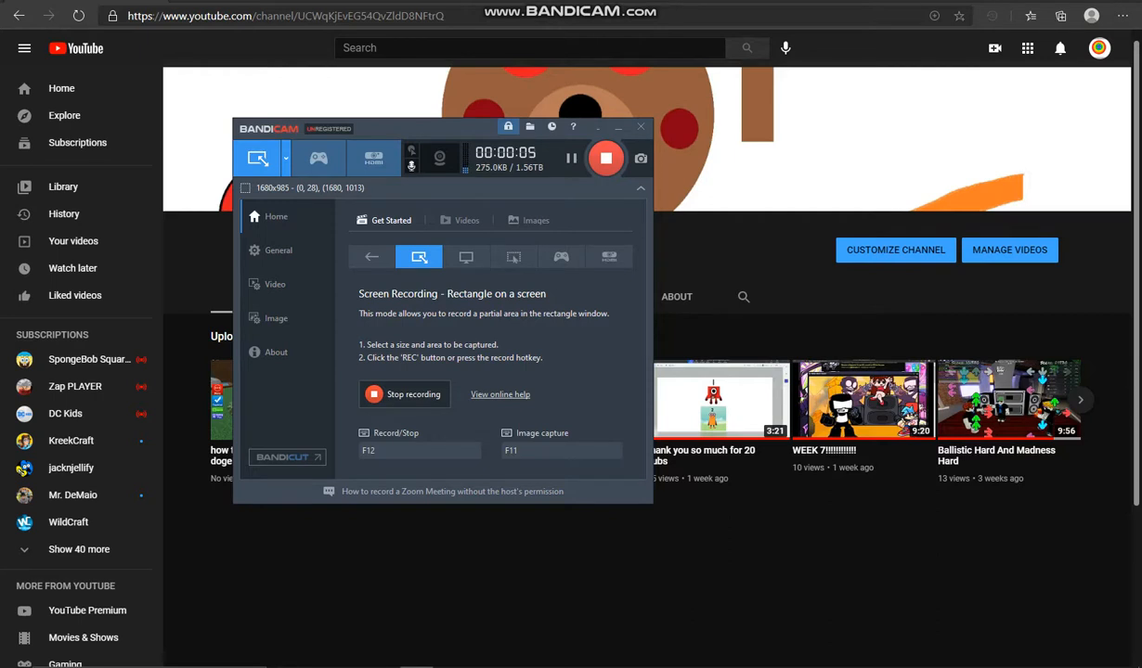
Step: Tilt the Numberblock 3 about -62° sideways, rotate it back upright, and nudge it slightly right
click(639, 126)
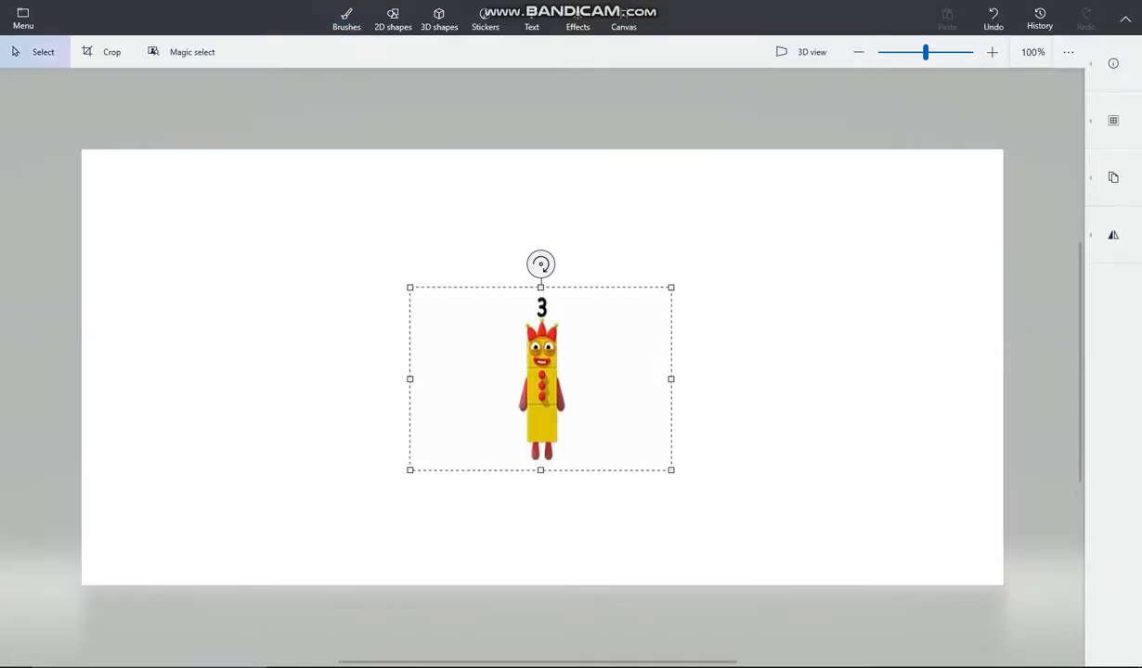
drag(542, 264, 440, 325)
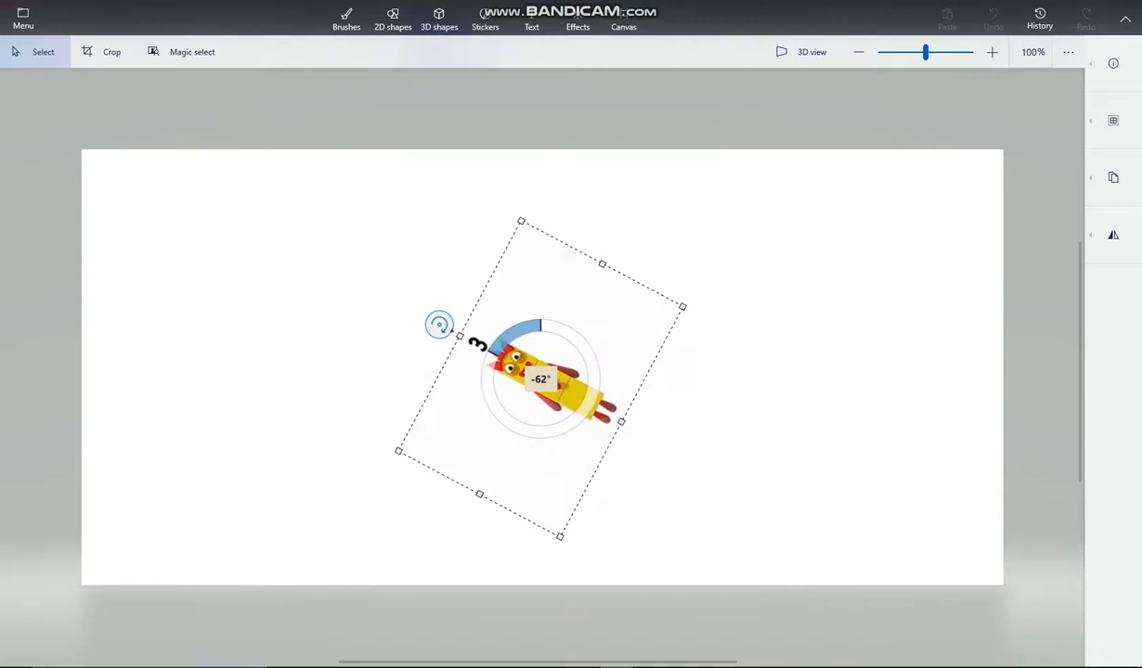
drag(440, 323, 535, 264)
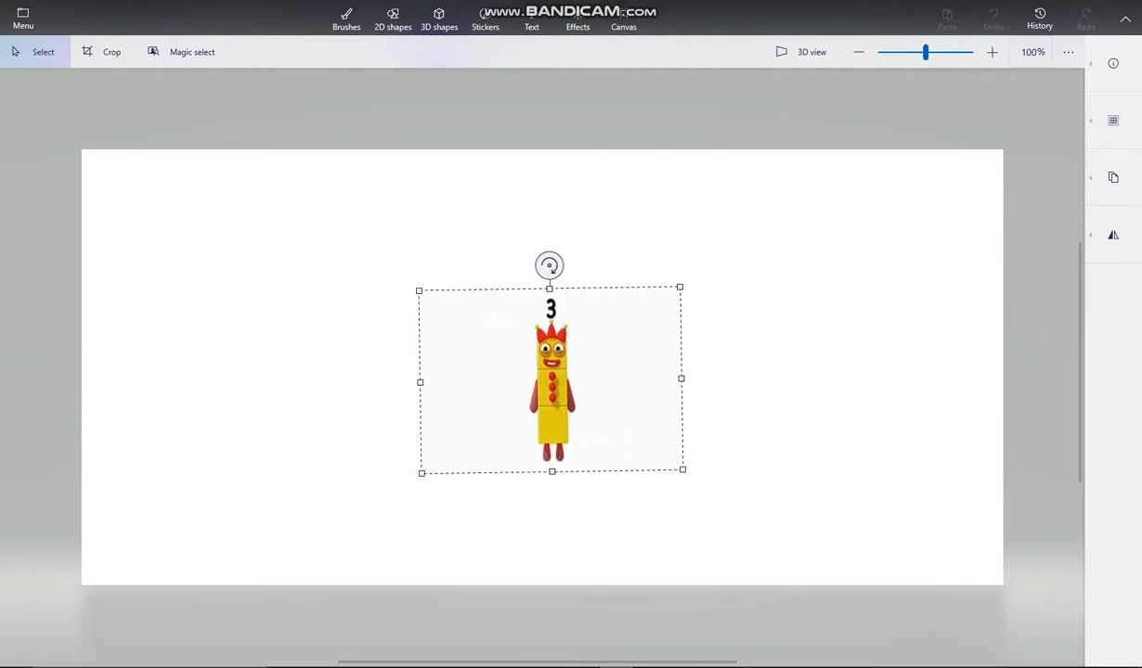
drag(548, 380, 609, 381)
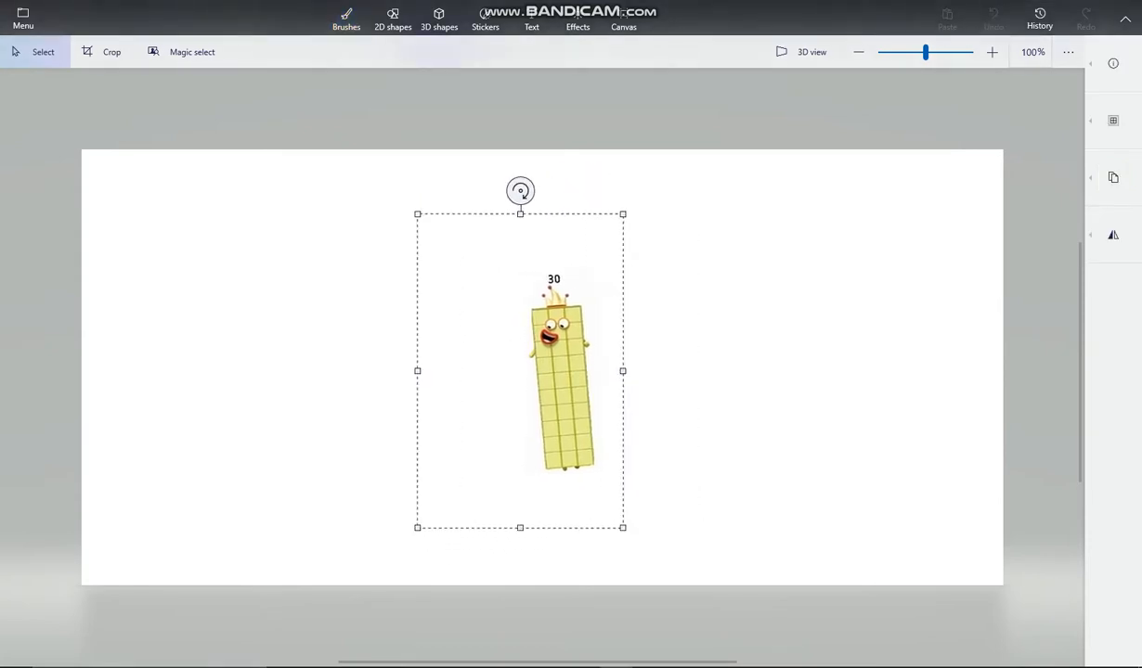
Step: Rock the Numberblock 30 through several small tilts left and right with its rotate handle
drag(520, 190, 572, 186)
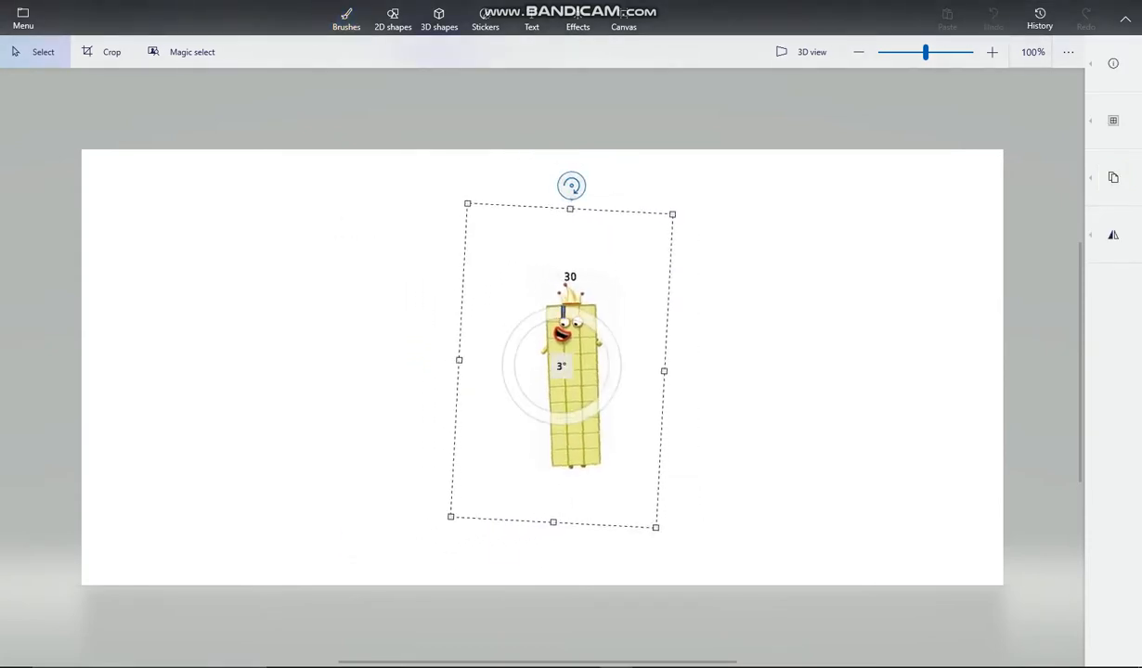
drag(572, 186, 587, 187)
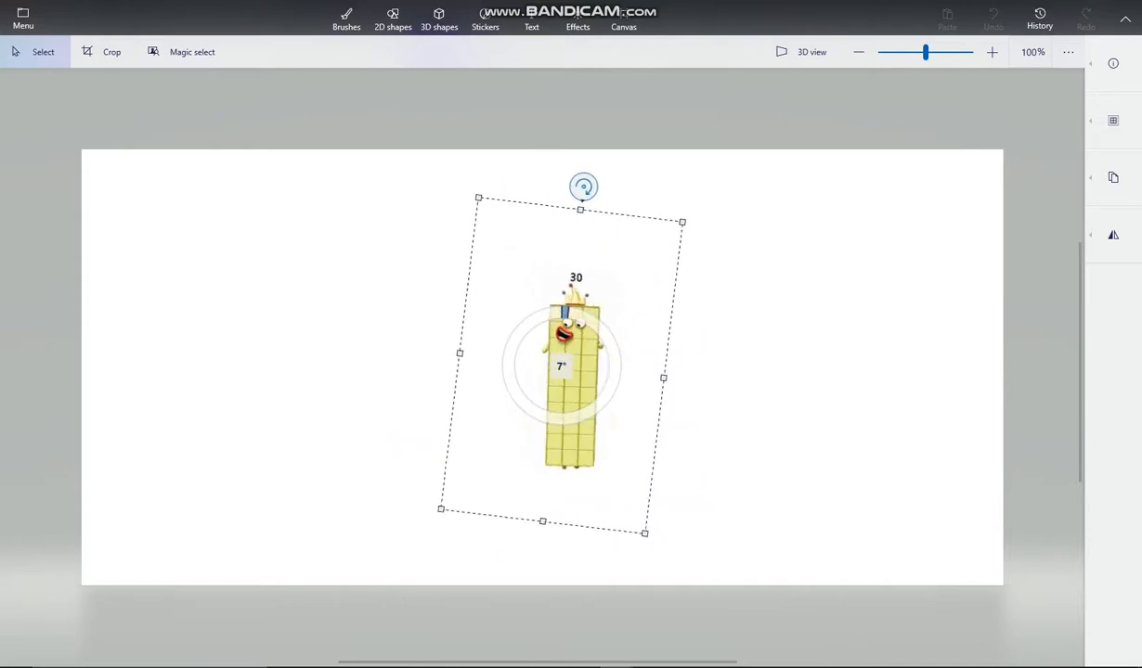
drag(583, 186, 557, 185)
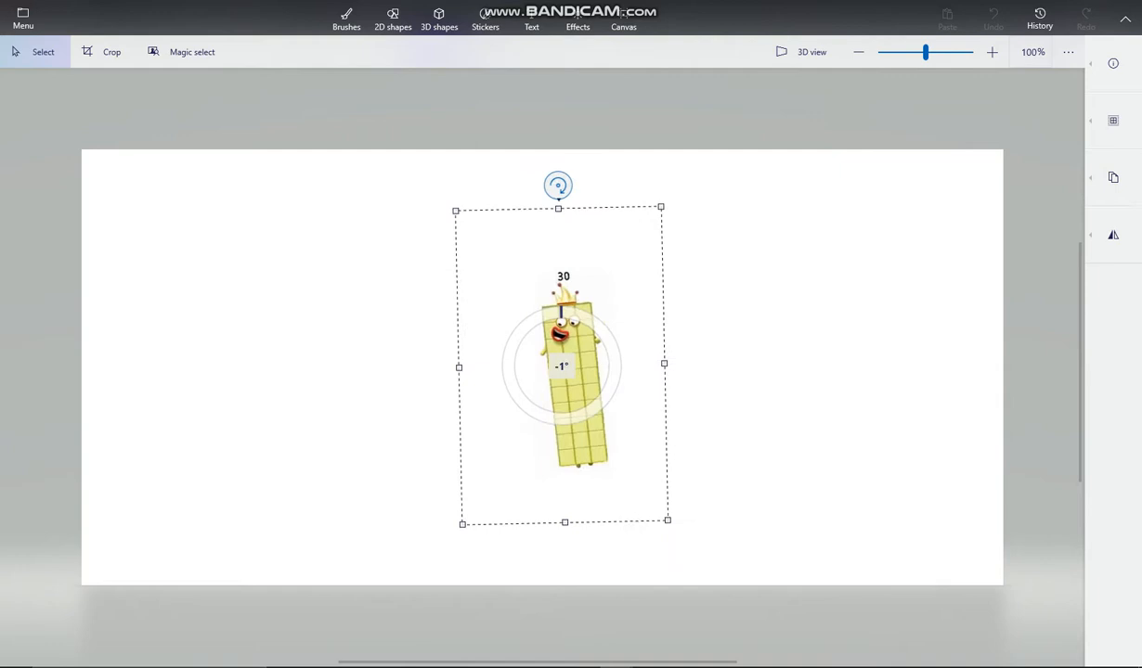
drag(557, 186, 535, 187)
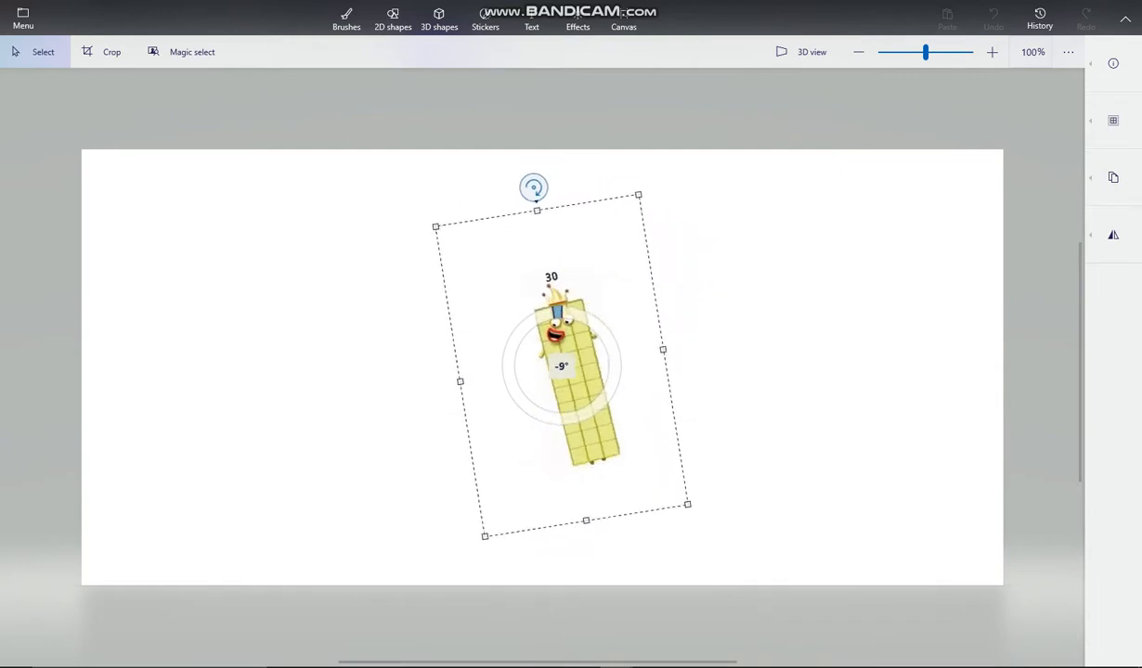
drag(535, 186, 570, 186)
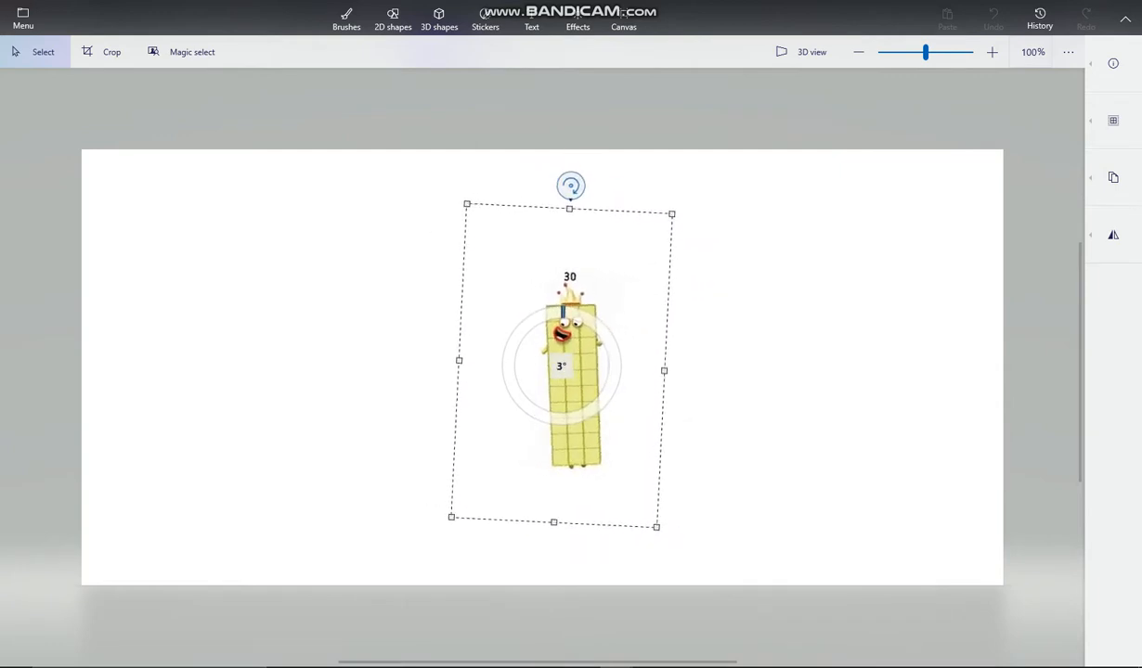
Step: Slide the 30 toward the right of the canvas and back toward the centre
drag(572, 185, 568, 186)
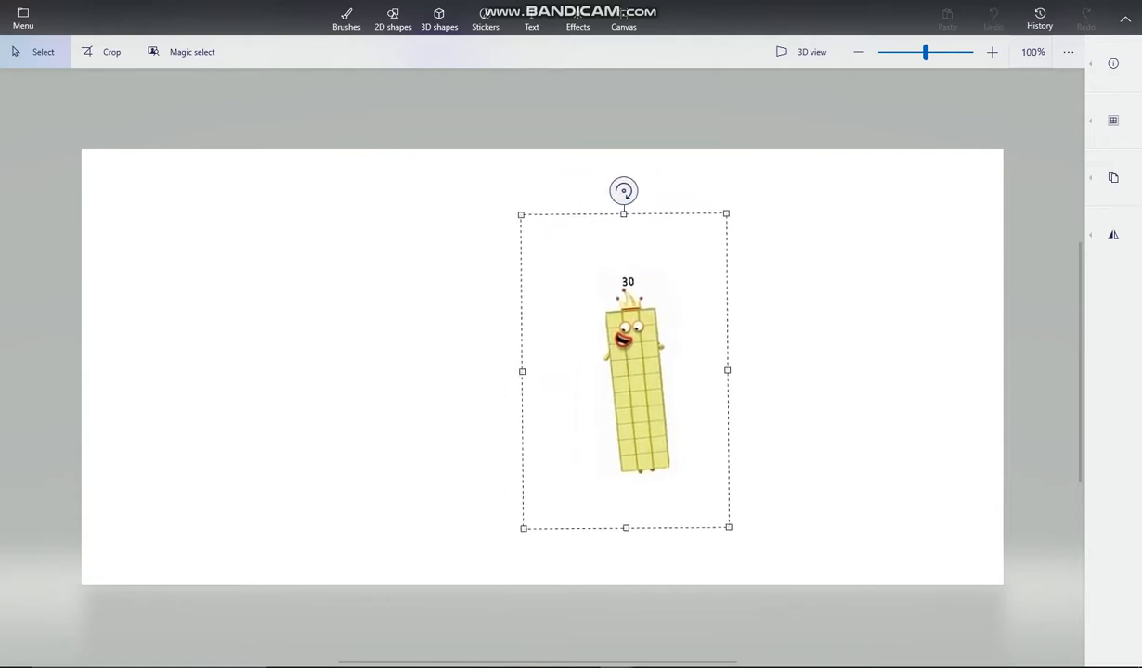
drag(624, 371, 572, 334)
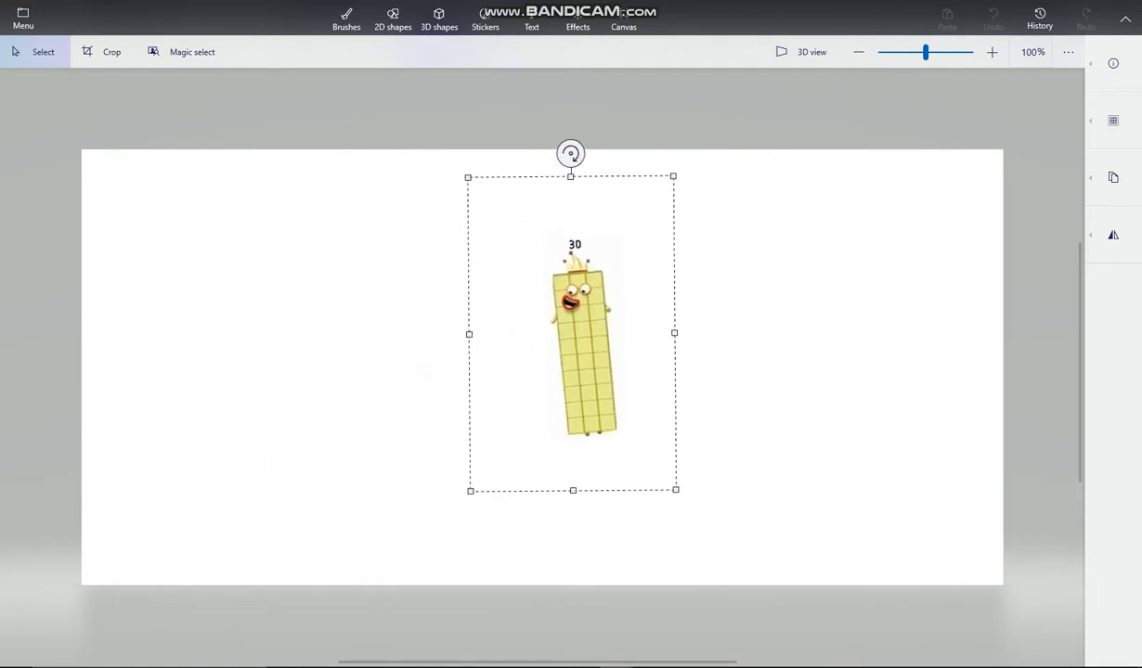